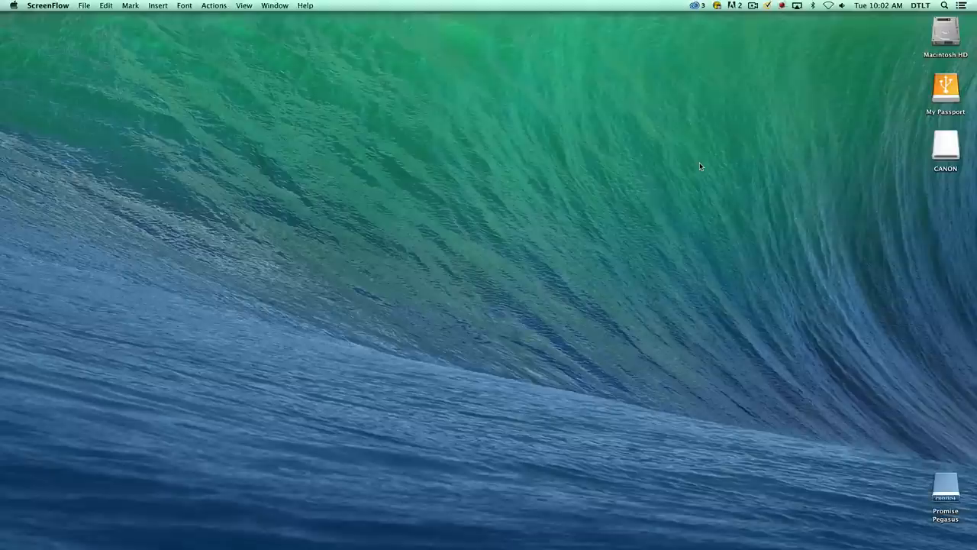
{"action": "mouse_move", "coordinate": [399, 316]}
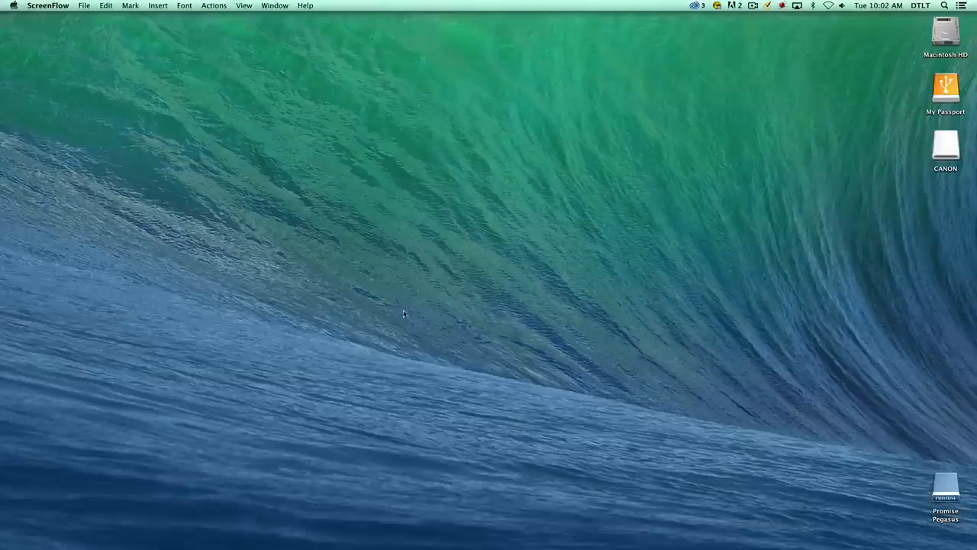
Launch Final Cut Pro from the Dock, bringing up the Video library and Untitled Project.
{"action": "left_click", "coordinate": [291, 520]}
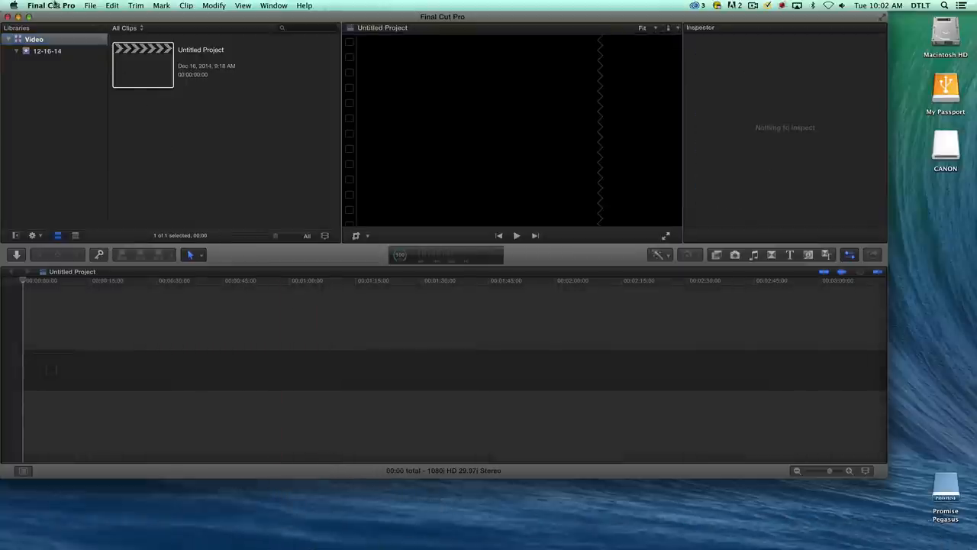
{"action": "left_click", "coordinate": [52, 8]}
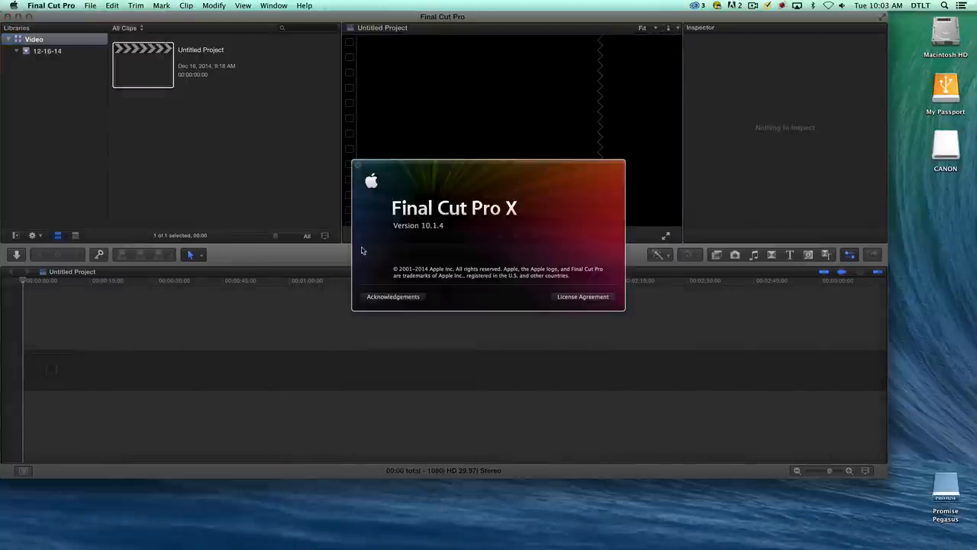
{"action": "mouse_move", "coordinate": [455, 252]}
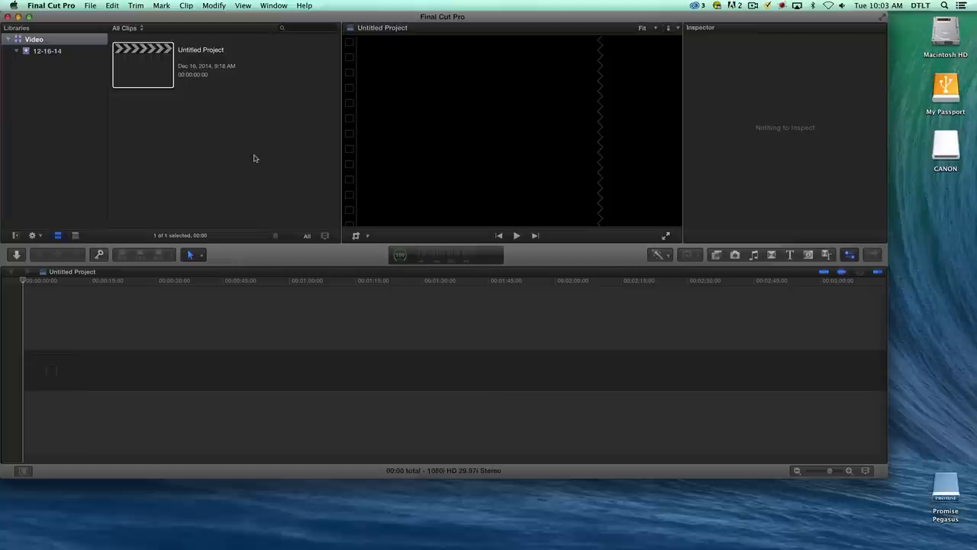
{"action": "mouse_move", "coordinate": [166, 140]}
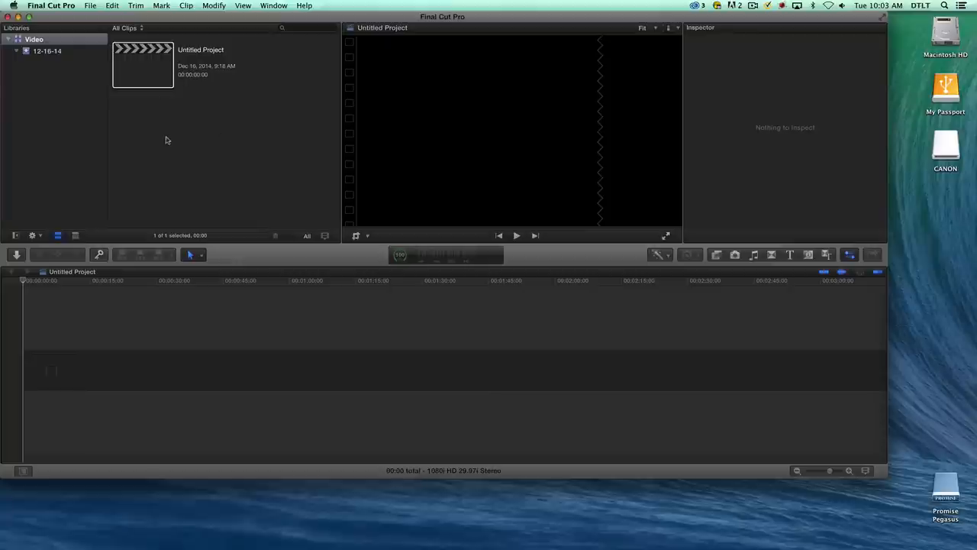
{"action": "mouse_move", "coordinate": [58, 104]}
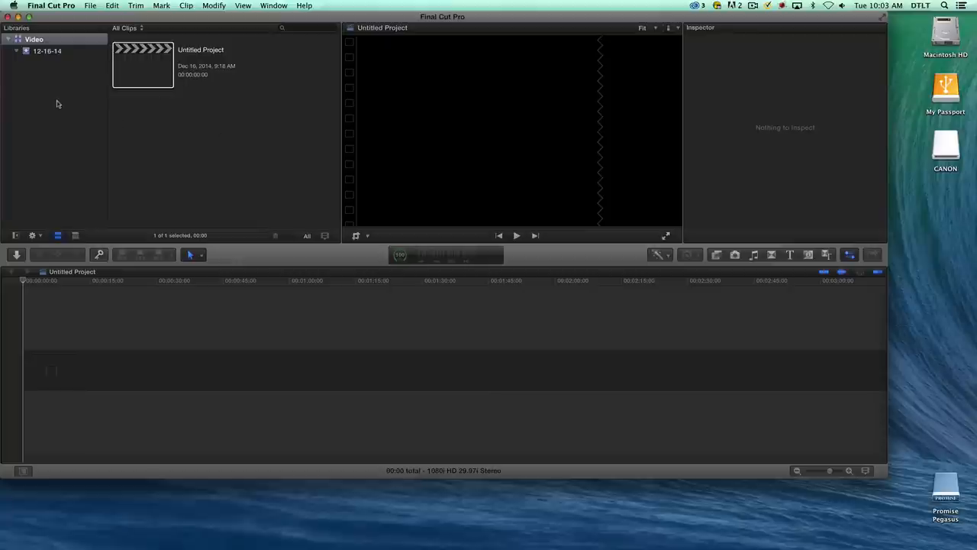
{"action": "mouse_move", "coordinate": [55, 99]}
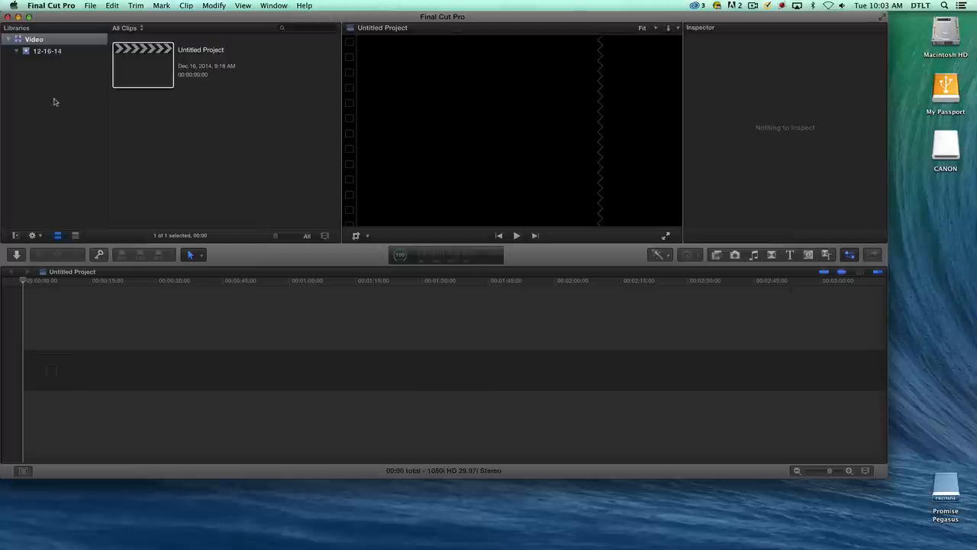
{"action": "mouse_move", "coordinate": [57, 110]}
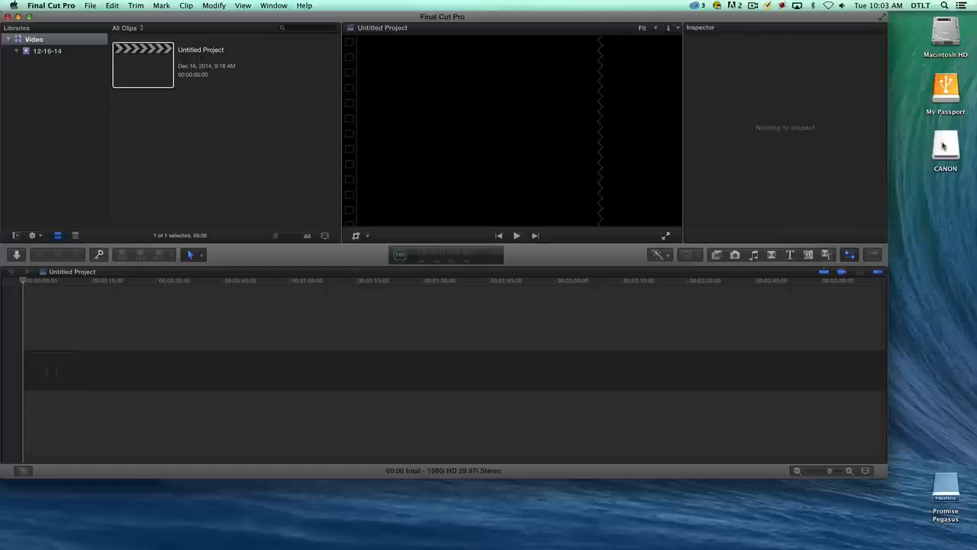
{"action": "mouse_move", "coordinate": [943, 502]}
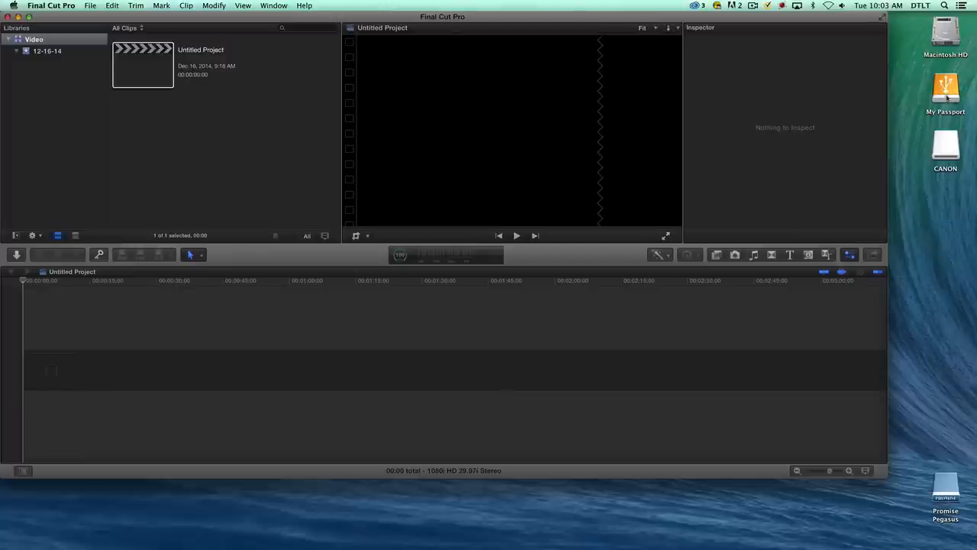
{"action": "left_click", "coordinate": [944, 92]}
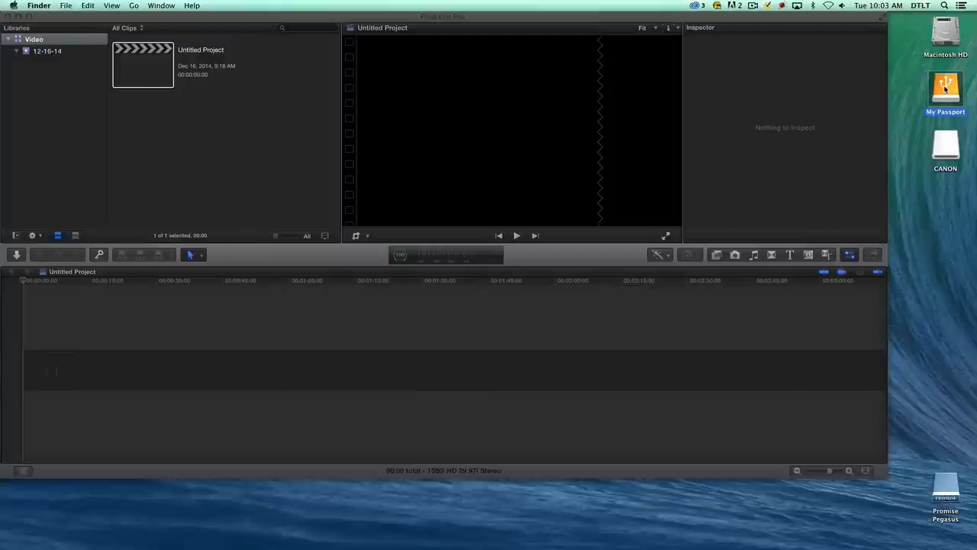
{"action": "double_click", "coordinate": [944, 86]}
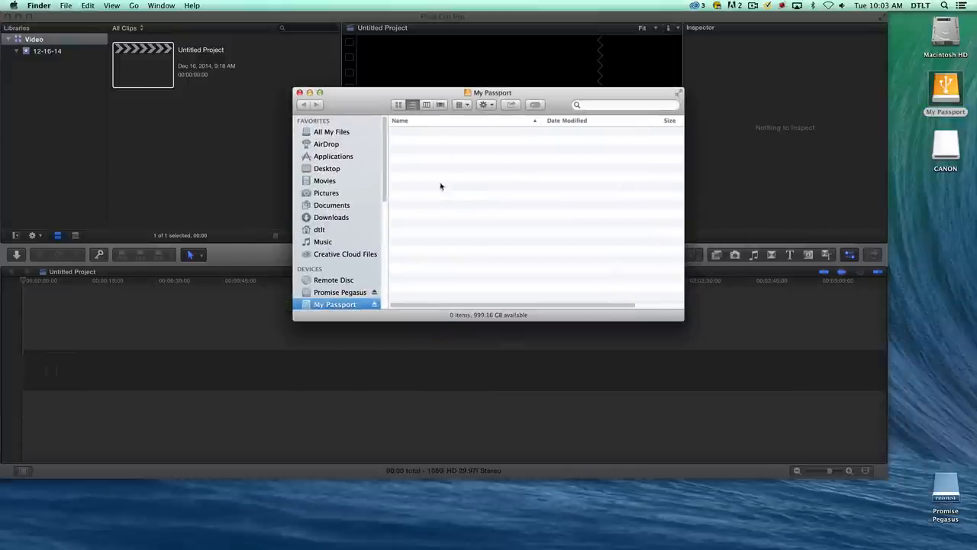
{"action": "mouse_move", "coordinate": [522, 175]}
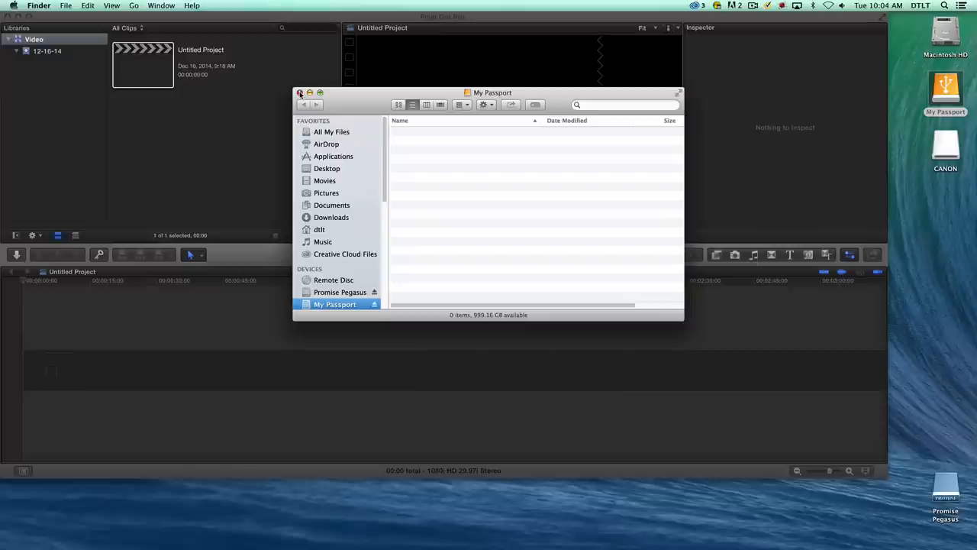
{"action": "left_click", "coordinate": [301, 93]}
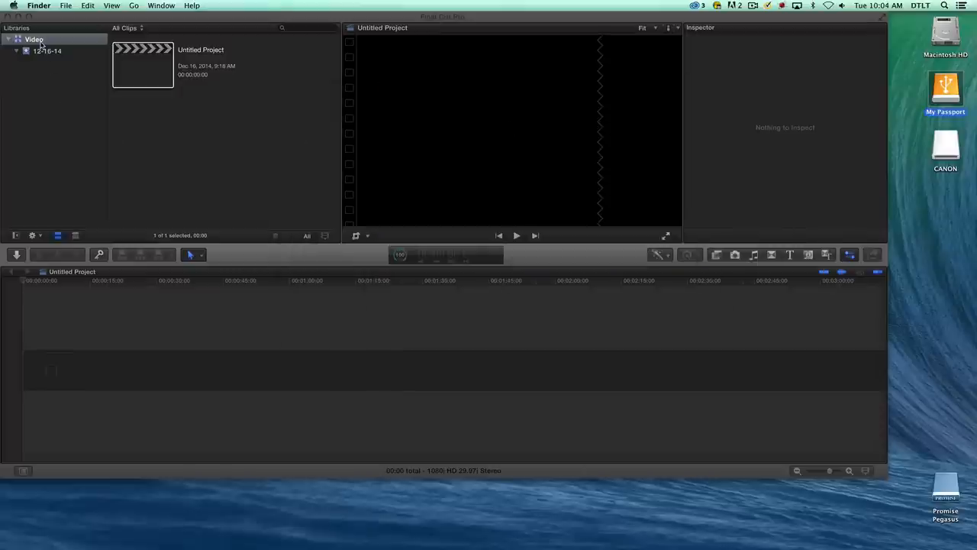
{"action": "mouse_move", "coordinate": [36, 39]}
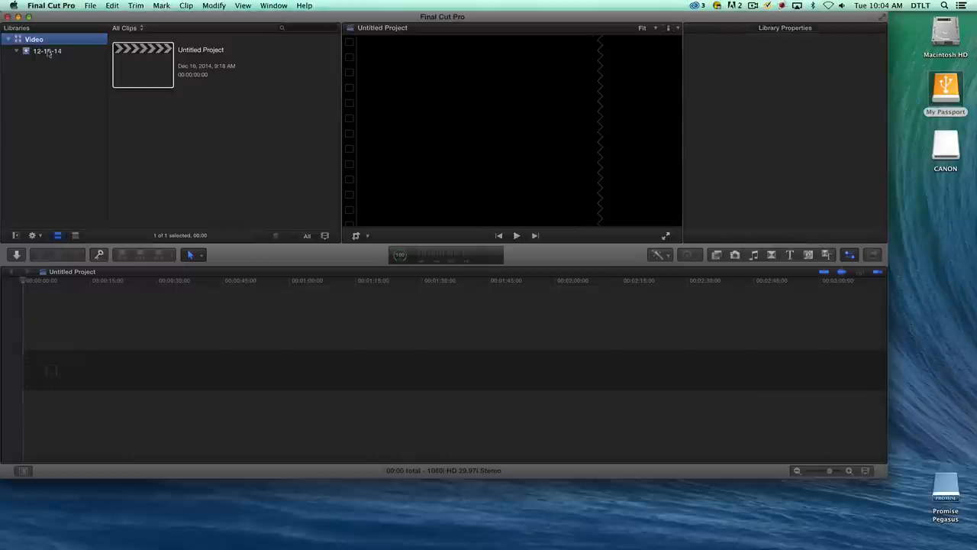
Highlight the 12-16-14 event and bring up the File menu.
{"action": "left_click", "coordinate": [45, 54]}
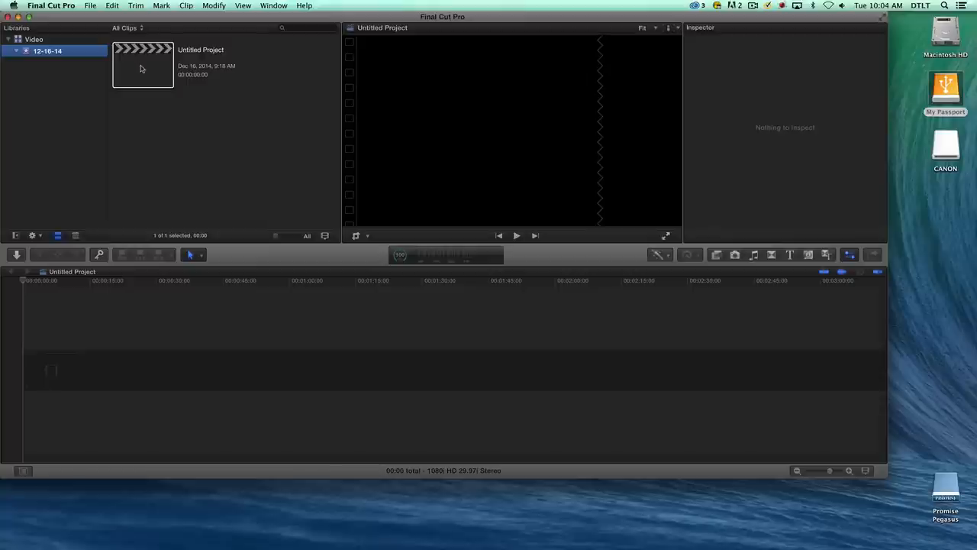
{"action": "left_click", "coordinate": [89, 6]}
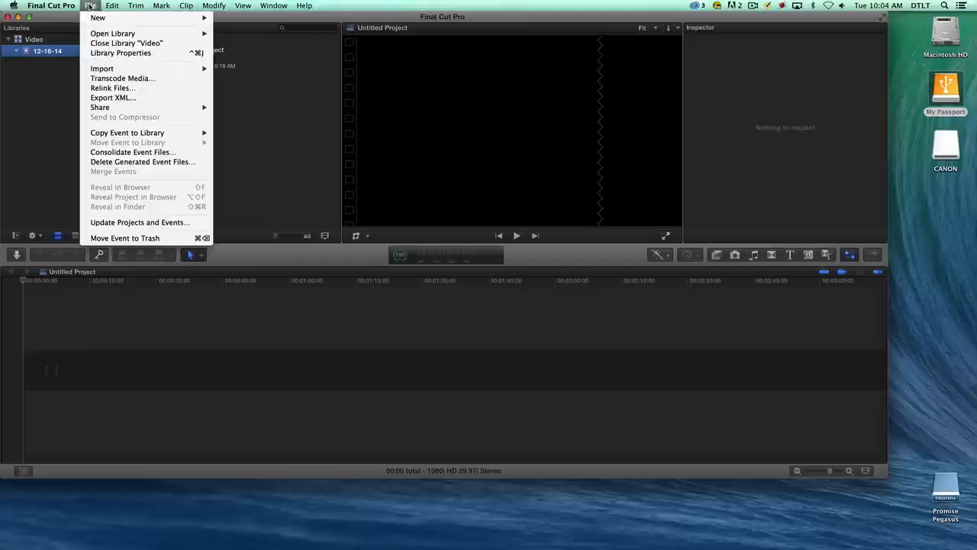
{"action": "mouse_move", "coordinate": [102, 17]}
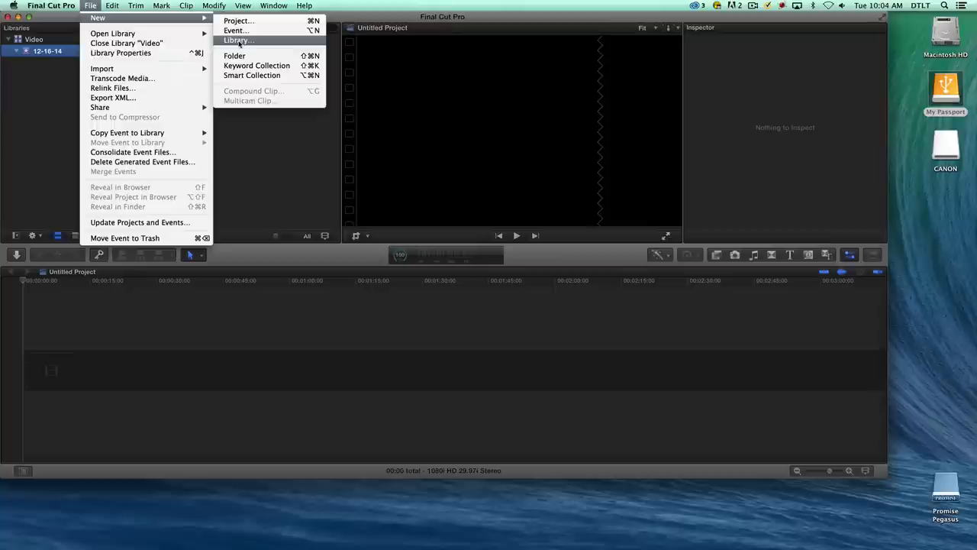
Save a new library named 'My Projects' to the My Passport device.
{"action": "left_click", "coordinate": [237, 40]}
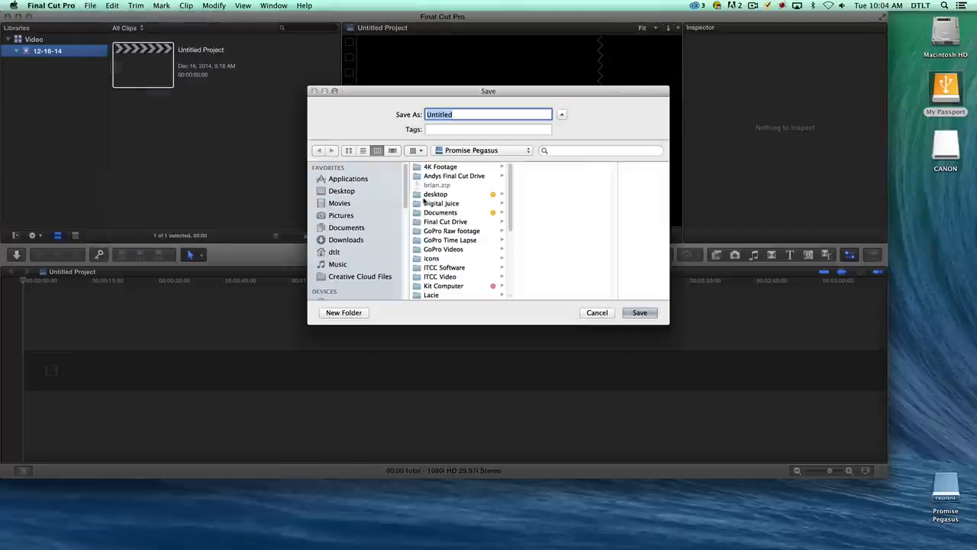
{"action": "scroll", "scroll_direction": "down", "scroll_amount": 3}
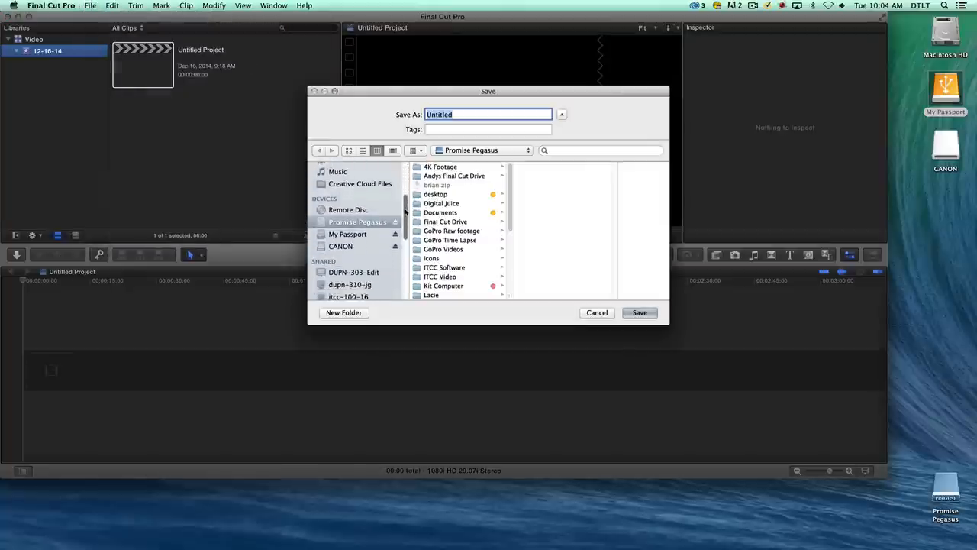
{"action": "left_click", "coordinate": [350, 223]}
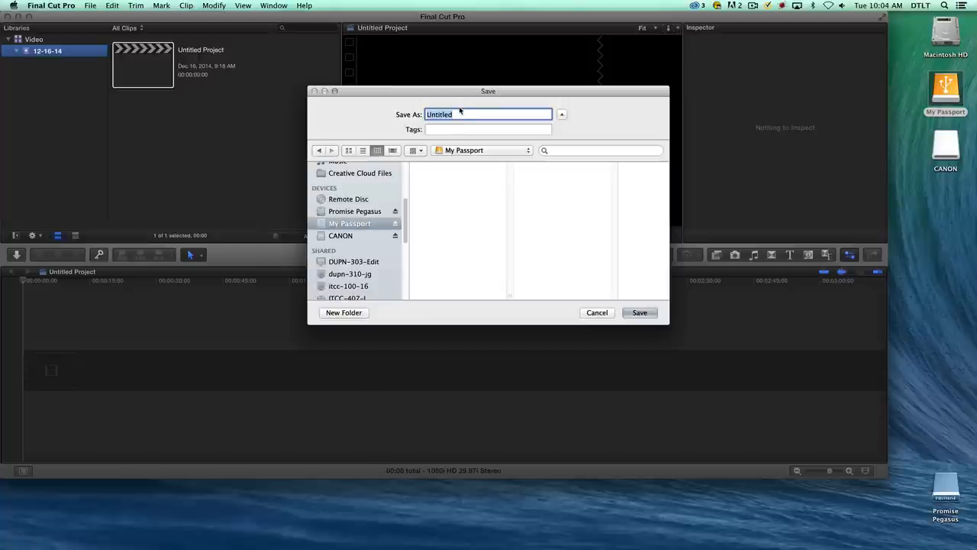
{"action": "type", "text": "My"}
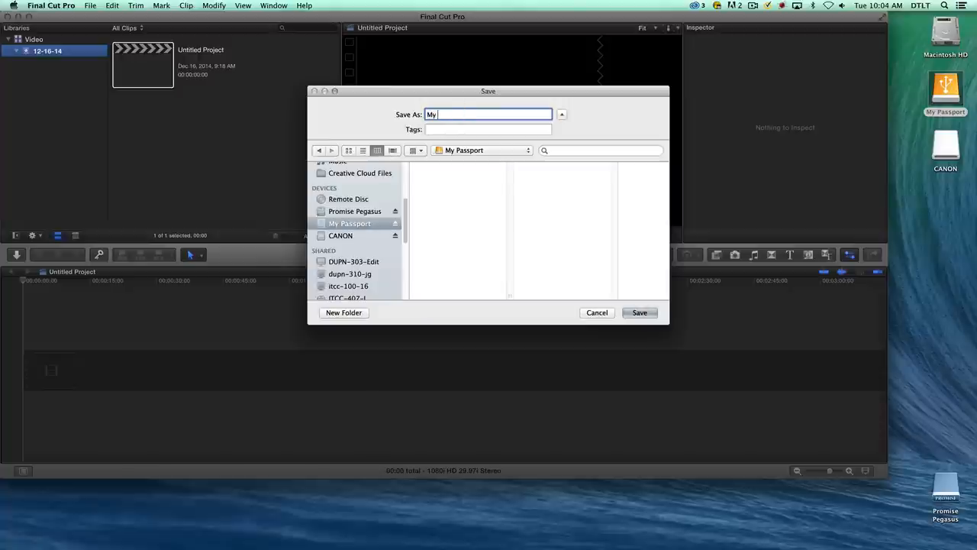
{"action": "type", "text": "Projects"}
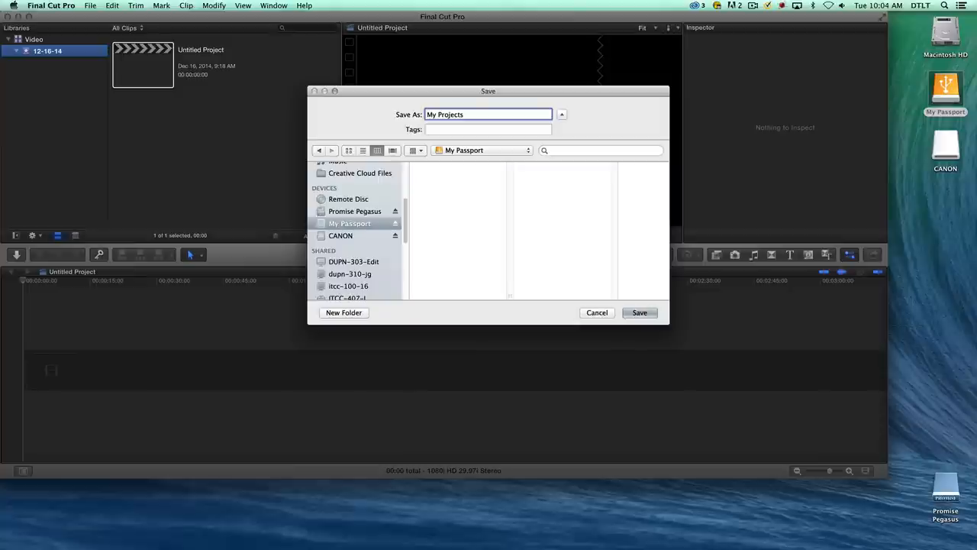
{"action": "left_click", "coordinate": [640, 313]}
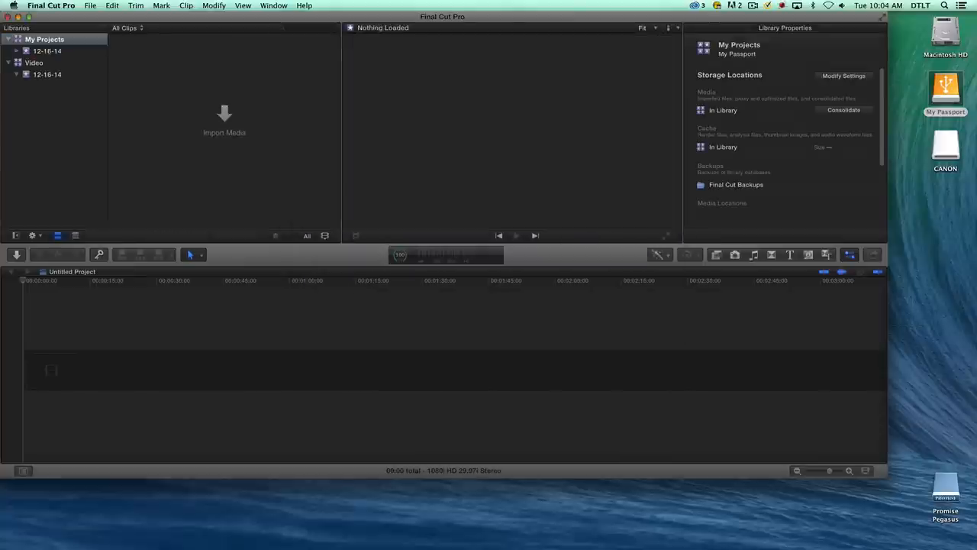
{"action": "mouse_move", "coordinate": [86, 87]}
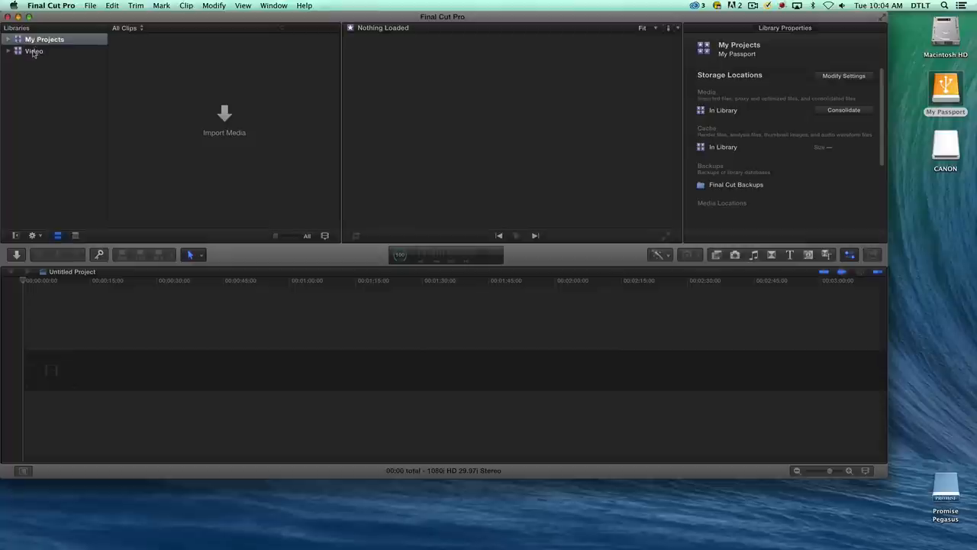
{"action": "mouse_move", "coordinate": [32, 53]}
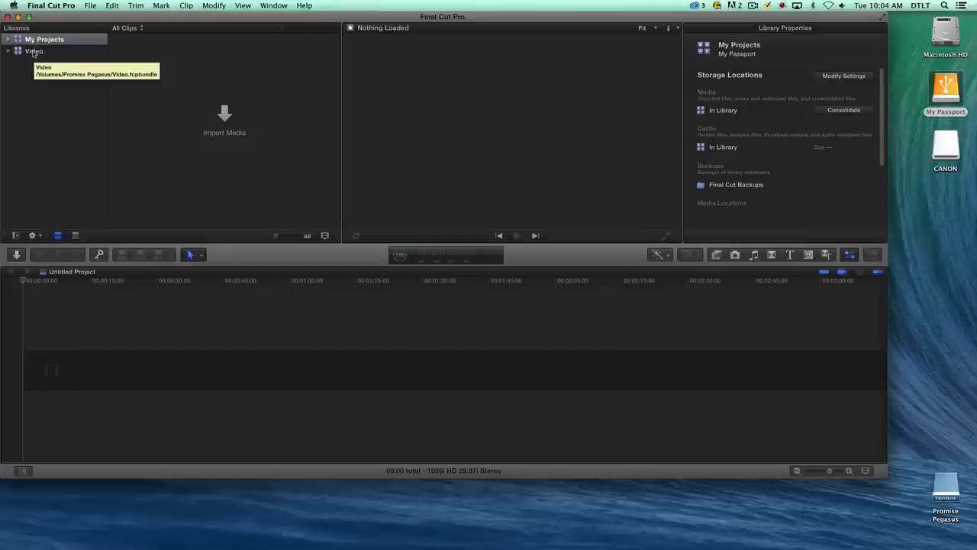
Select the Video library to reveal it is stored on Promise Pegasus.
{"action": "left_click", "coordinate": [34, 51]}
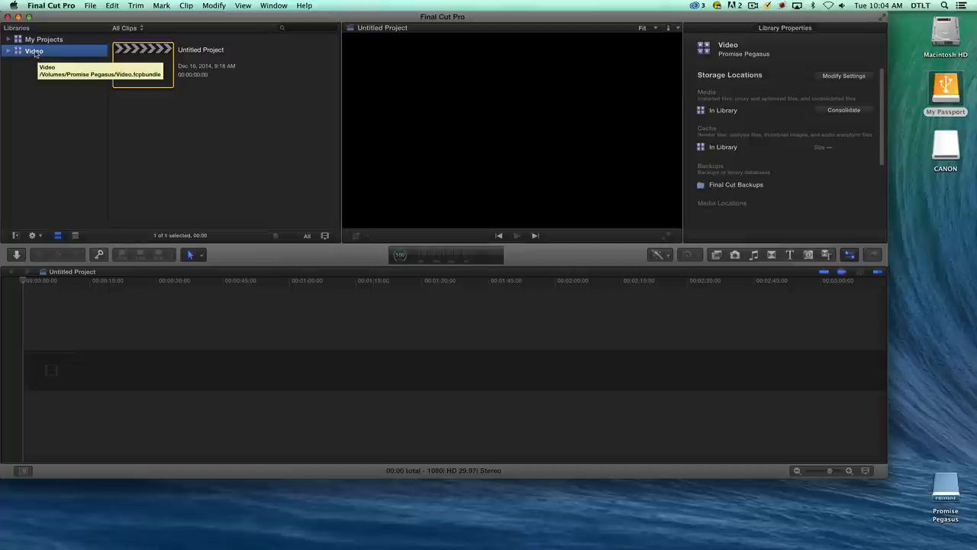
Close the Video library, select event 12-16-14, and show the CANON camera's import list.
{"action": "right_click", "coordinate": [32, 51]}
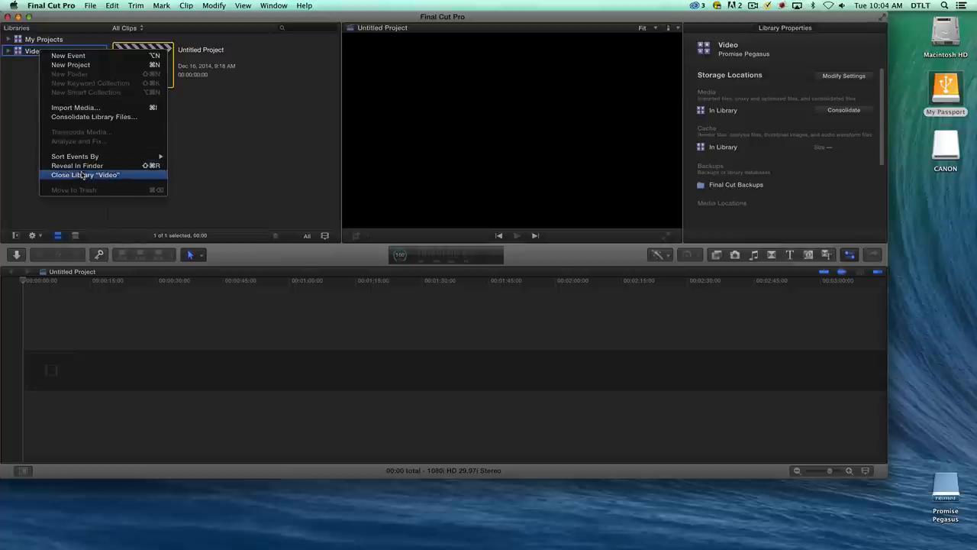
{"action": "left_click", "coordinate": [86, 174]}
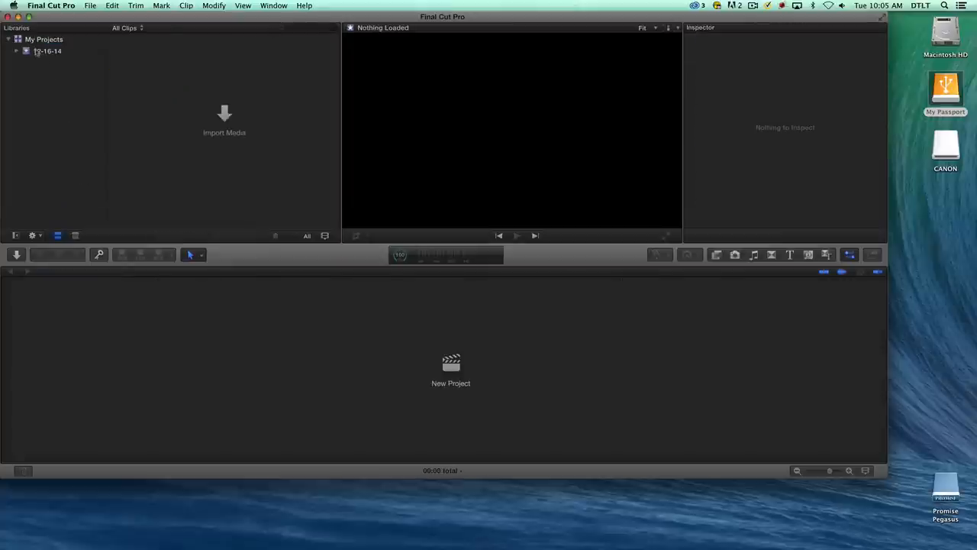
{"action": "left_click", "coordinate": [51, 53]}
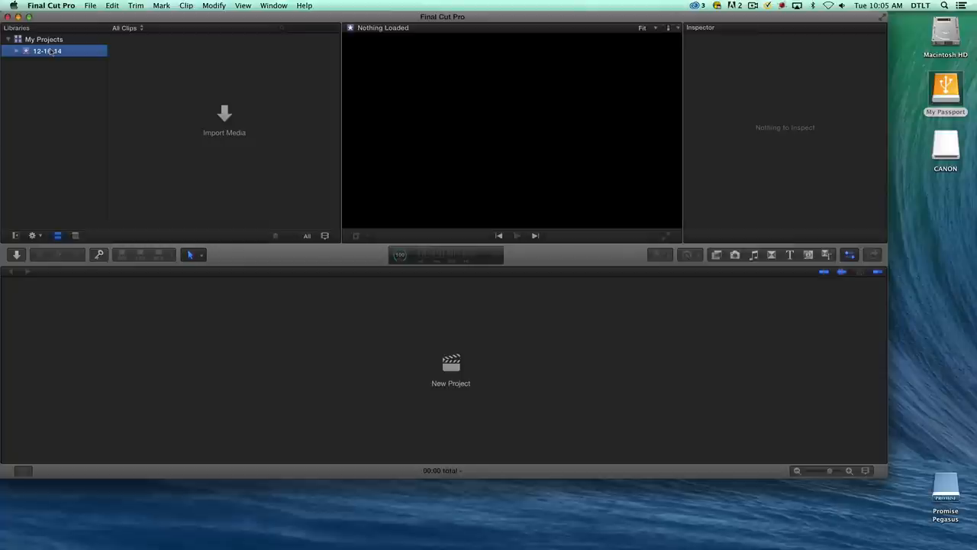
{"action": "mouse_move", "coordinate": [50, 50]}
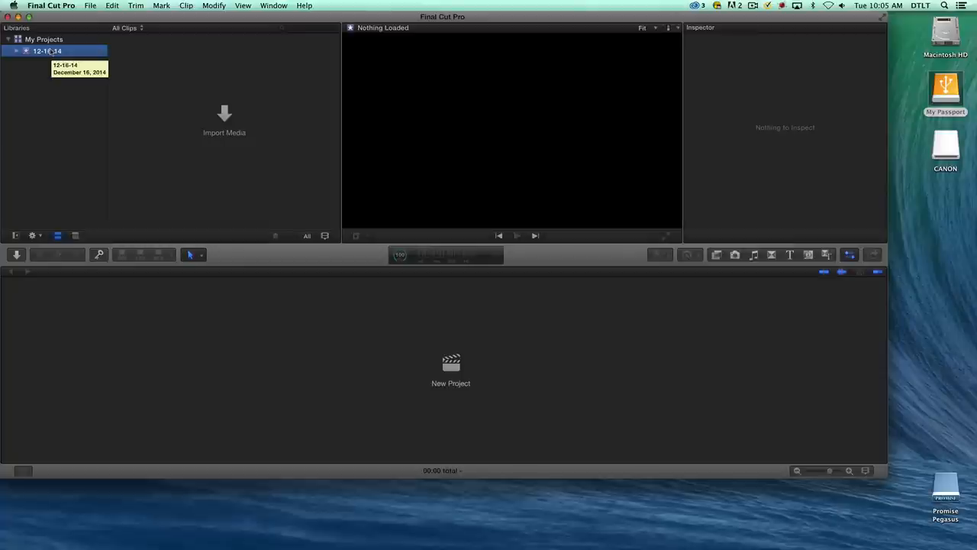
{"action": "mouse_move", "coordinate": [477, 68]}
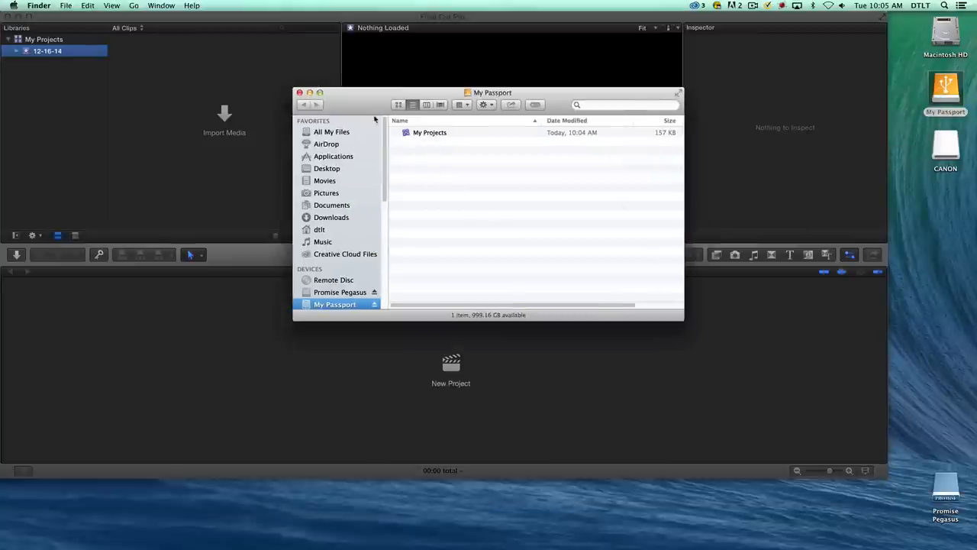
{"action": "left_click", "coordinate": [300, 92]}
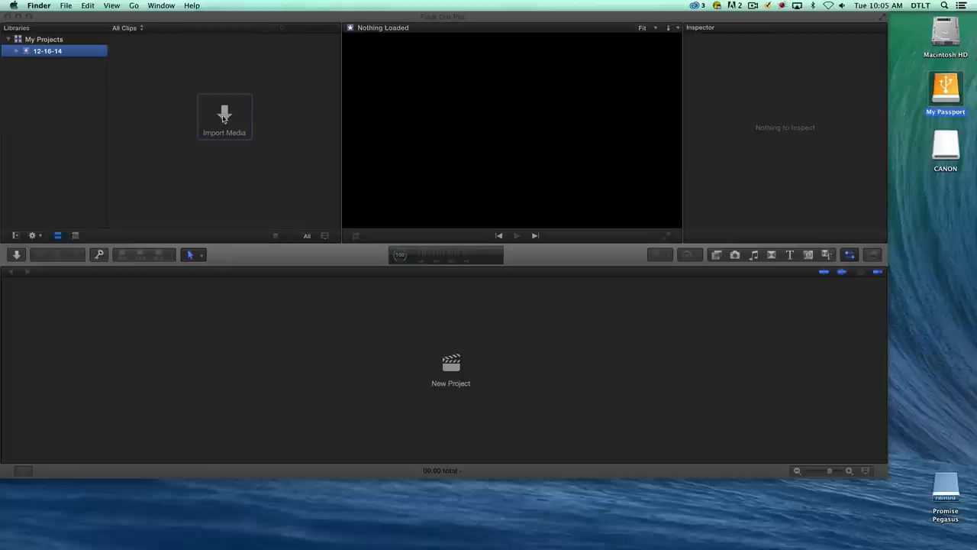
{"action": "left_click", "coordinate": [224, 117]}
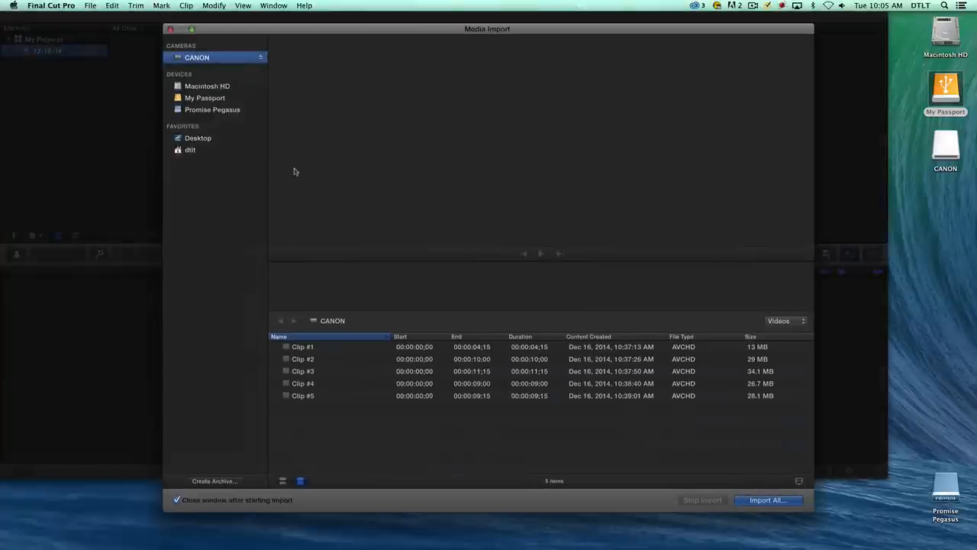
Preview camera Clips #1, #4 and #5 in the Media Import window.
{"action": "left_click", "coordinate": [304, 347]}
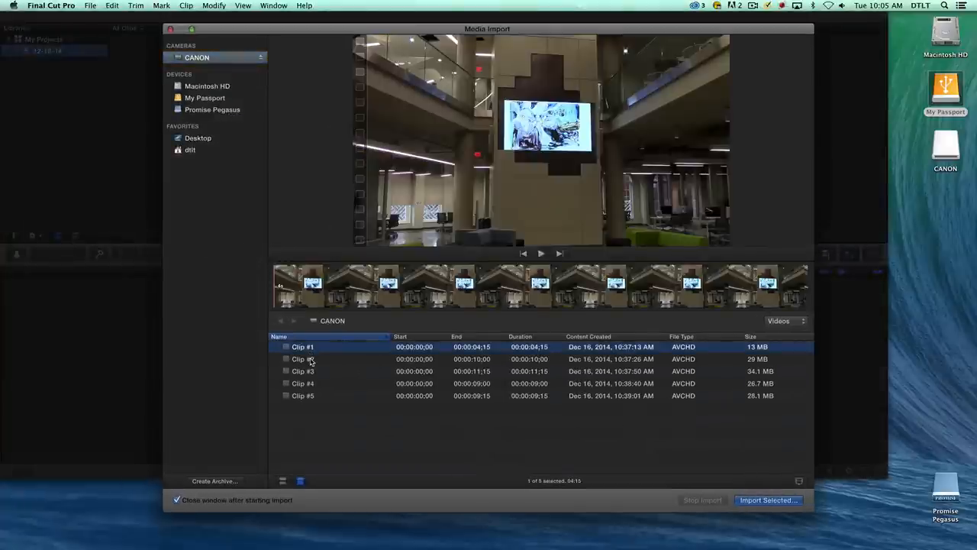
{"action": "left_click", "coordinate": [303, 384]}
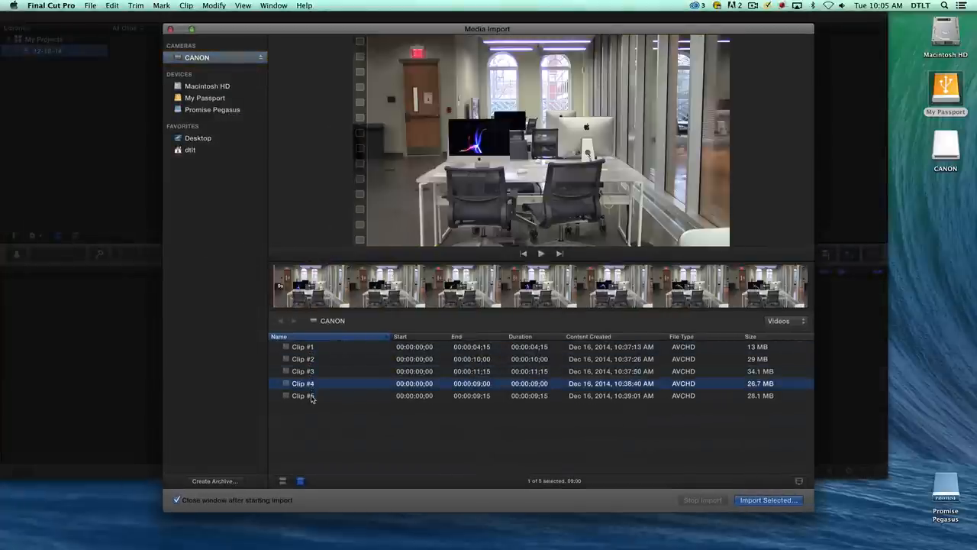
{"action": "left_click", "coordinate": [304, 395]}
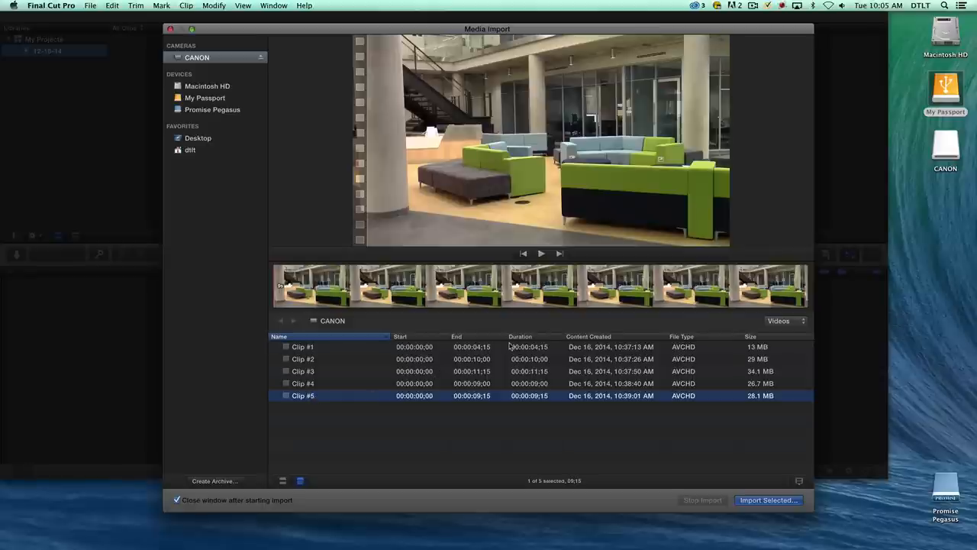
{"action": "mouse_move", "coordinate": [945, 148]}
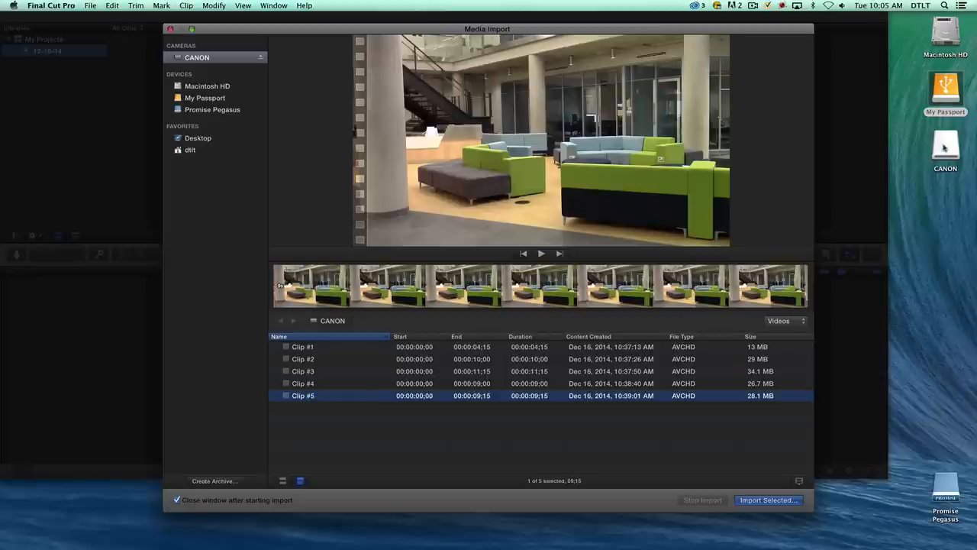
{"action": "mouse_move", "coordinate": [324, 367]}
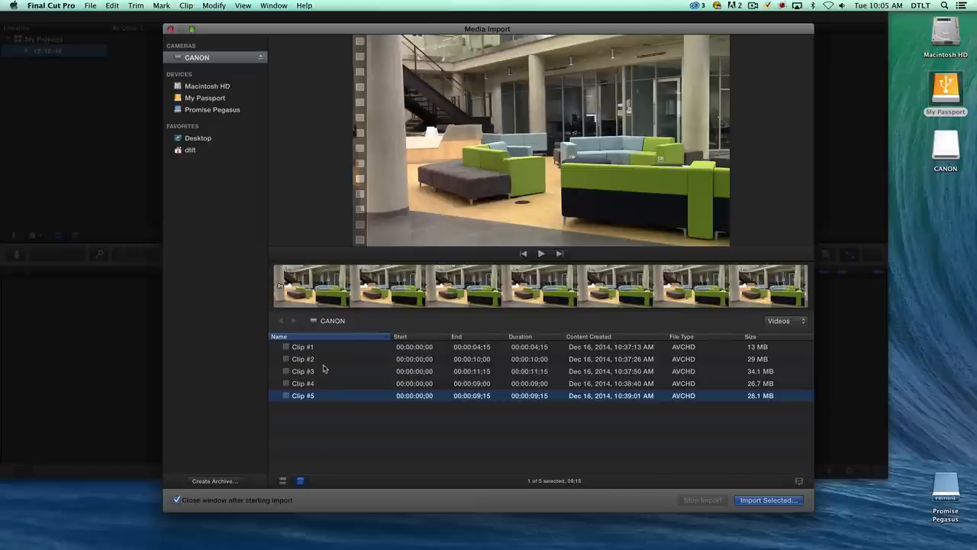
{"action": "mouse_move", "coordinate": [312, 361]}
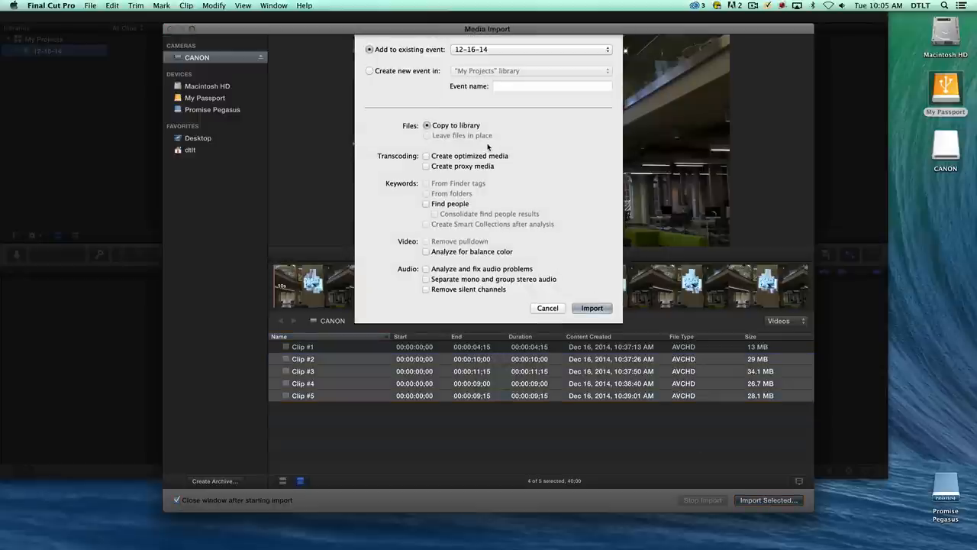
{"action": "mouse_move", "coordinate": [481, 74]}
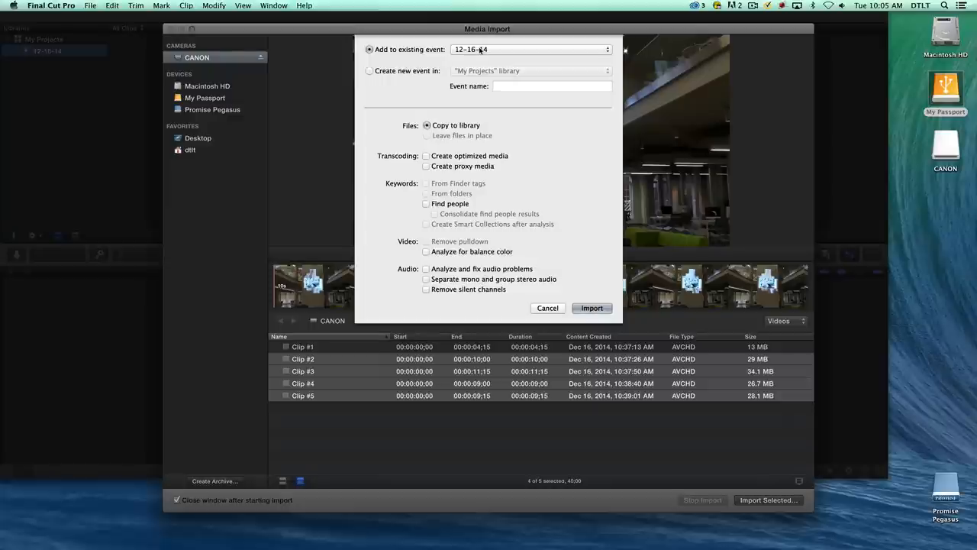
{"action": "mouse_move", "coordinate": [521, 184]}
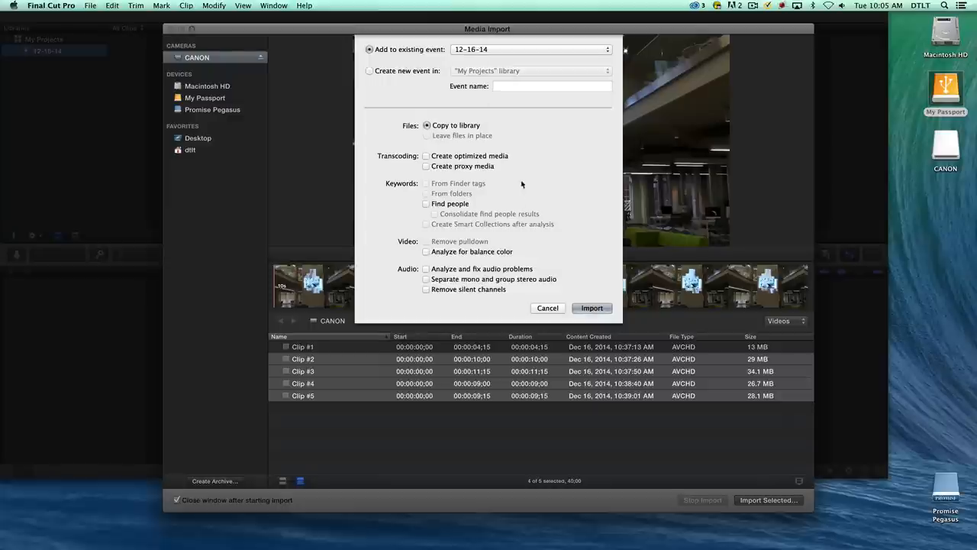
Import the four selected clips into existing event 12-16-14, copying them to the library.
{"action": "left_click", "coordinate": [547, 308]}
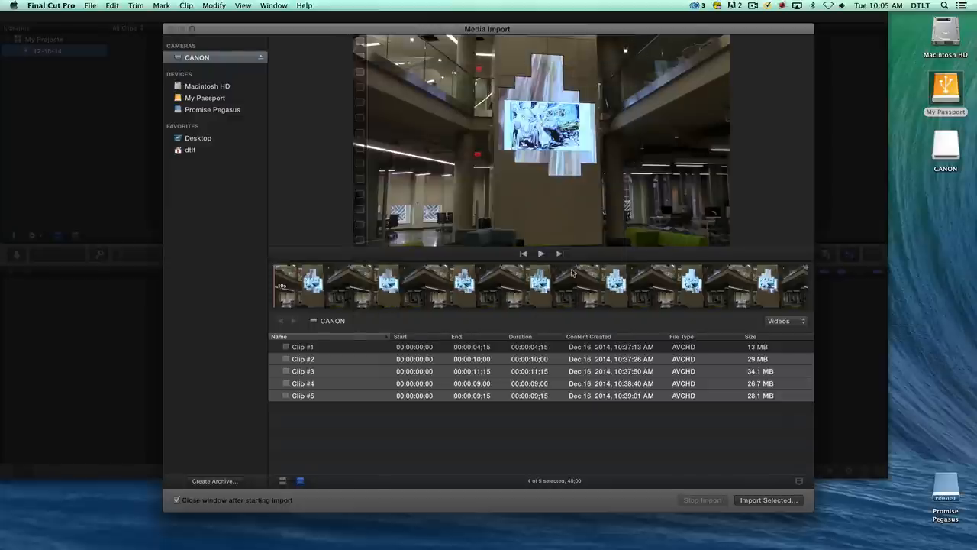
{"action": "left_click", "coordinate": [771, 500]}
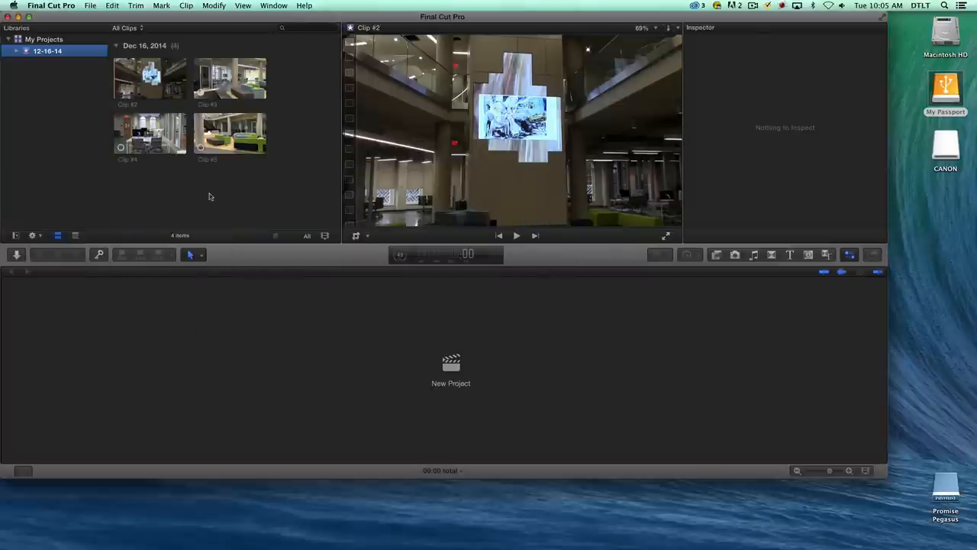
Select the event, glance at the File menu, and start a default new project.
{"action": "left_click", "coordinate": [230, 78]}
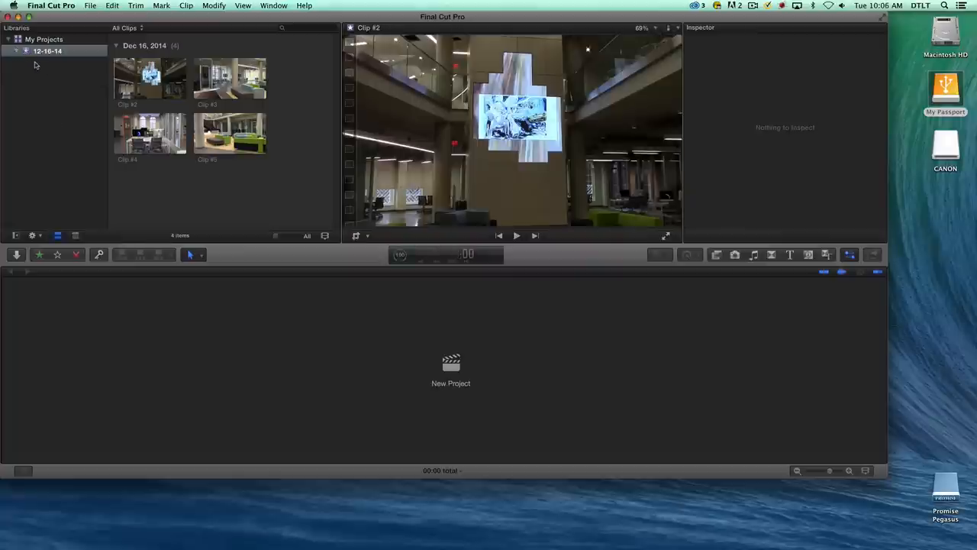
{"action": "left_click", "coordinate": [92, 6]}
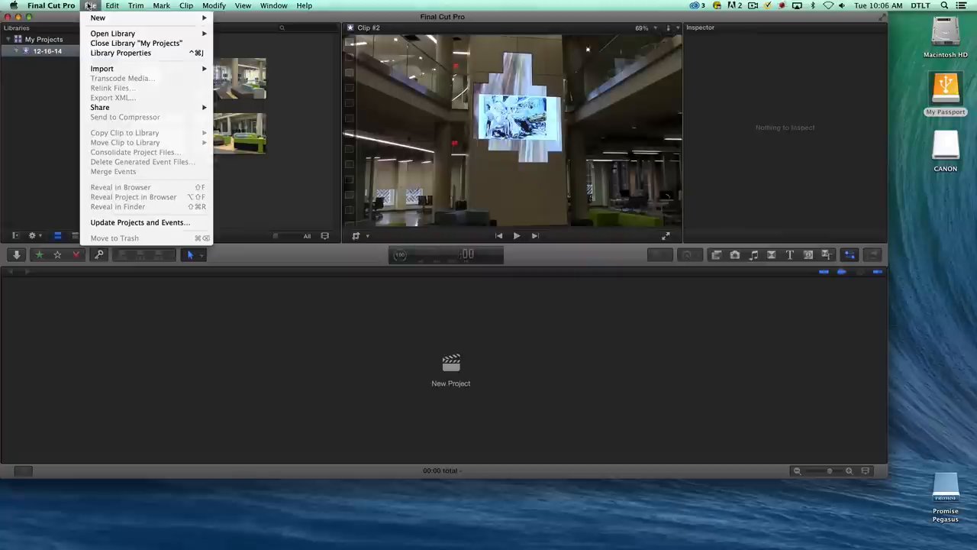
{"action": "left_click", "coordinate": [122, 6]}
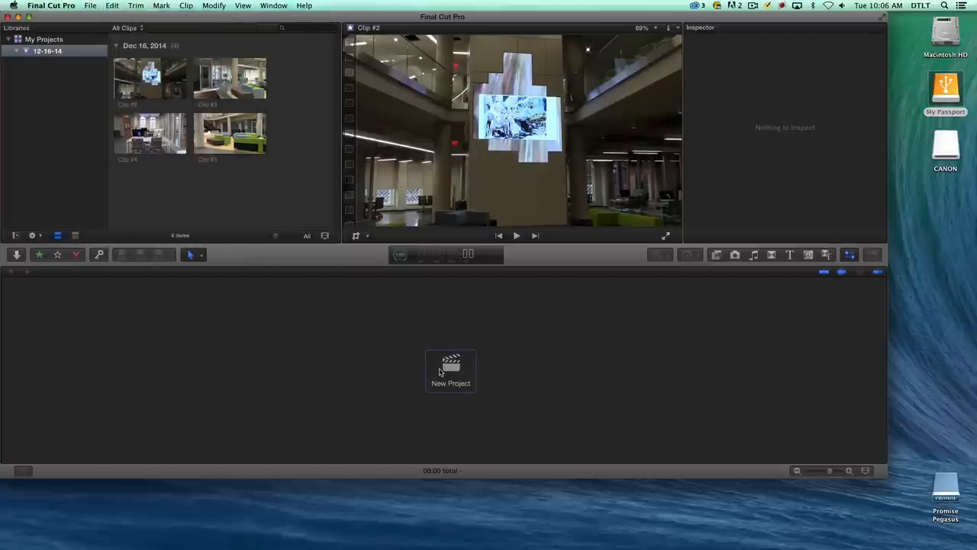
{"action": "left_click", "coordinate": [450, 371]}
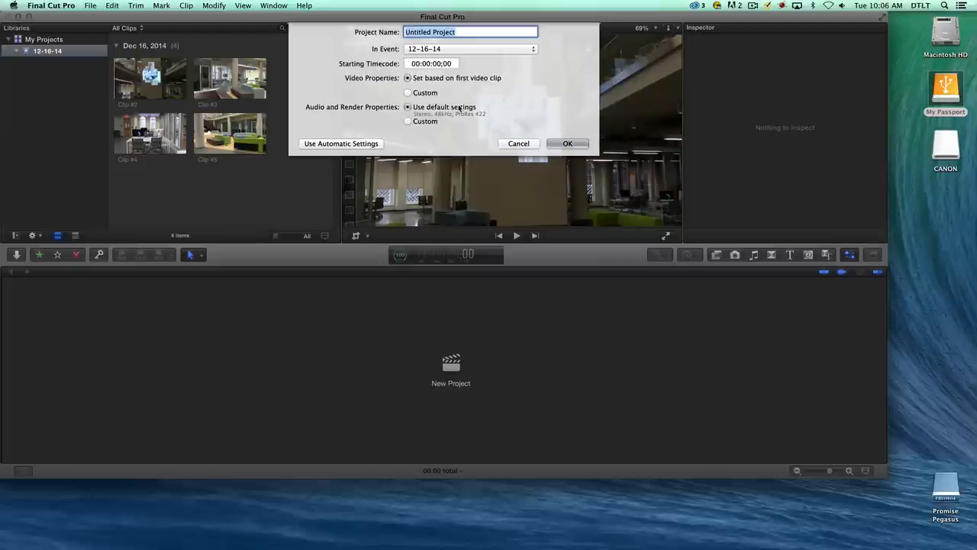
Name the project 'My Great Video' and confirm it with OK.
{"action": "type", "text": "My Great Video"}
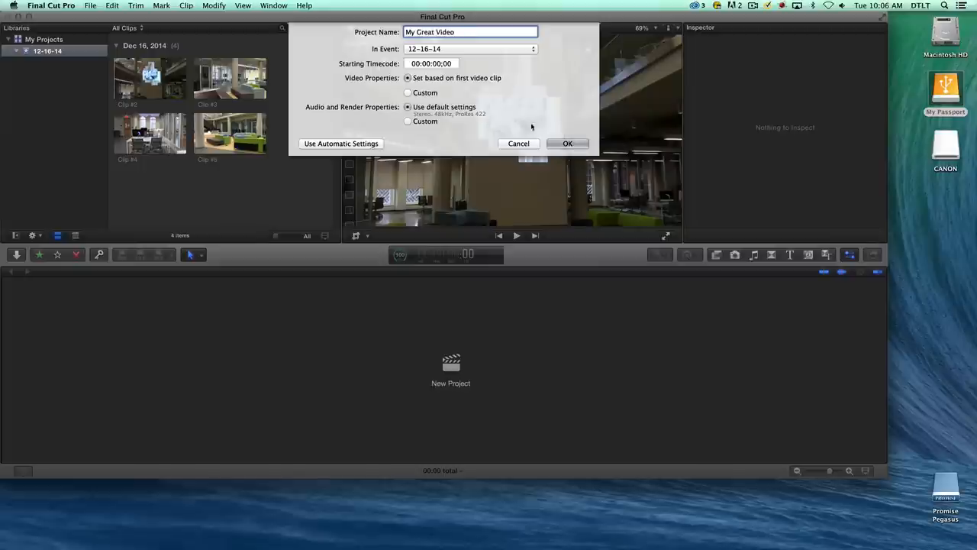
{"action": "left_click", "coordinate": [567, 144]}
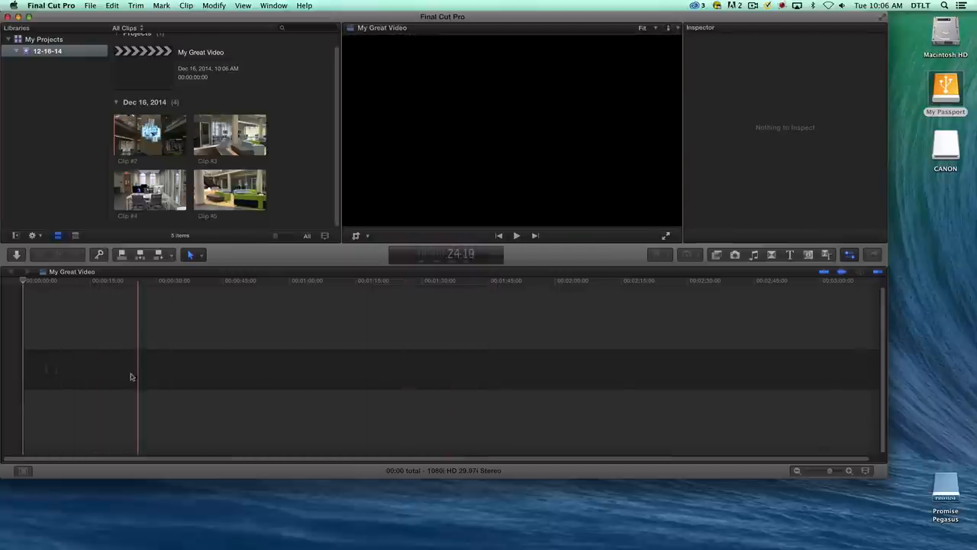
Drag Clip #5 into the timeline, quit Final Cut Pro, and bring up My Passport drive options.
{"action": "left_click", "coordinate": [150, 135]}
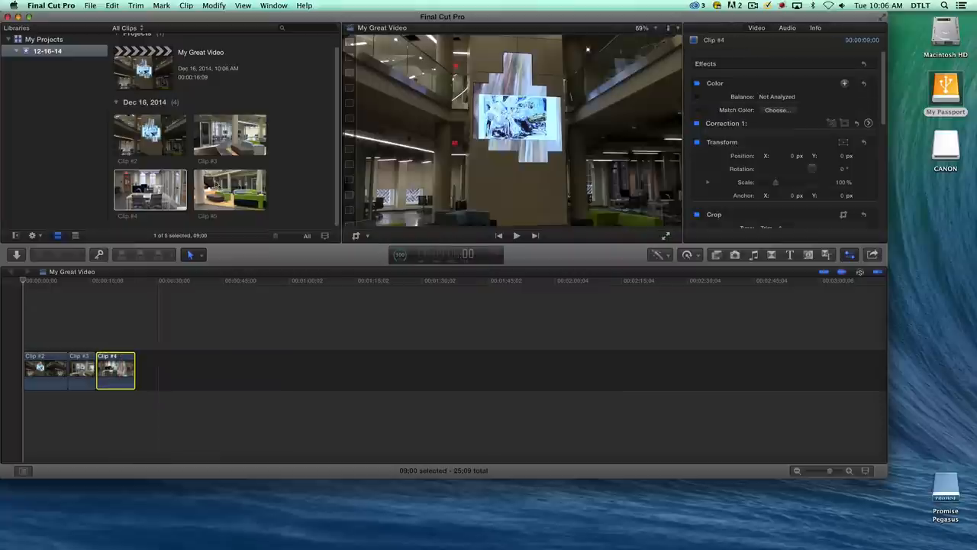
{"action": "left_click_drag", "start_coordinate": [230, 191], "coordinate": [172, 355]}
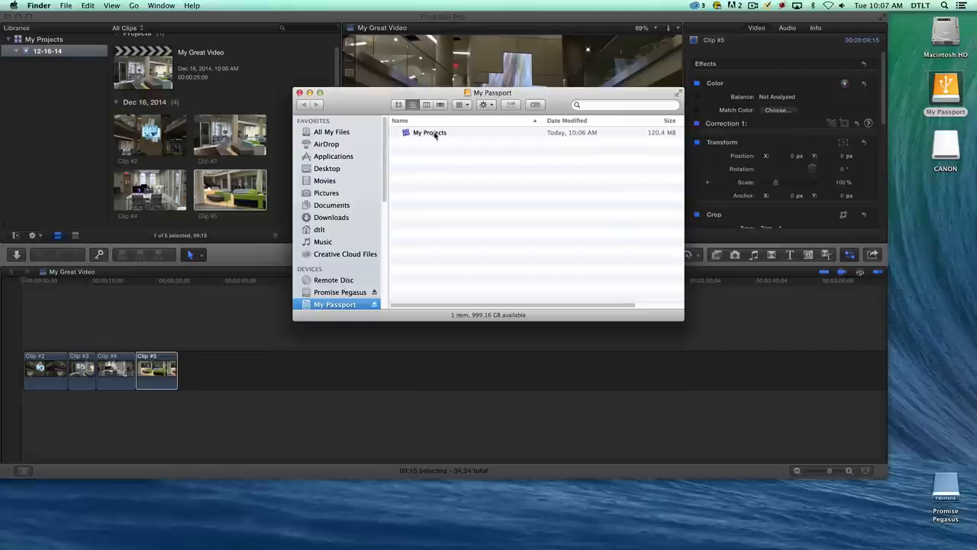
{"action": "left_click", "coordinate": [299, 93]}
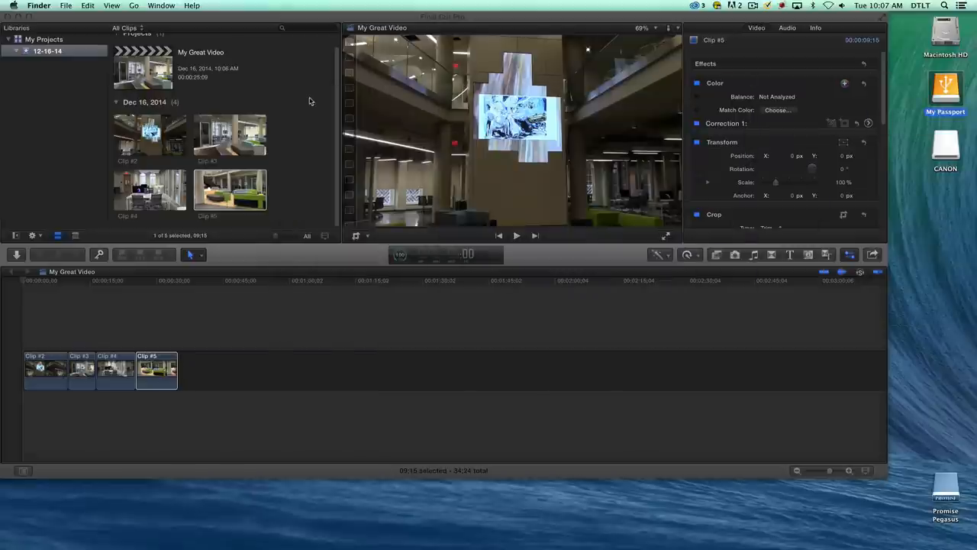
{"action": "left_click", "coordinate": [47, 6]}
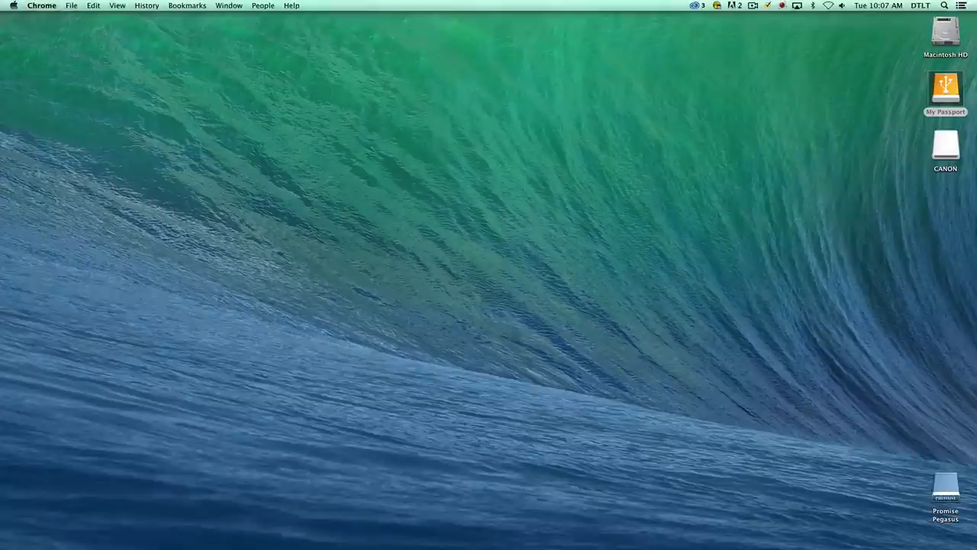
{"action": "right_click", "coordinate": [947, 90]}
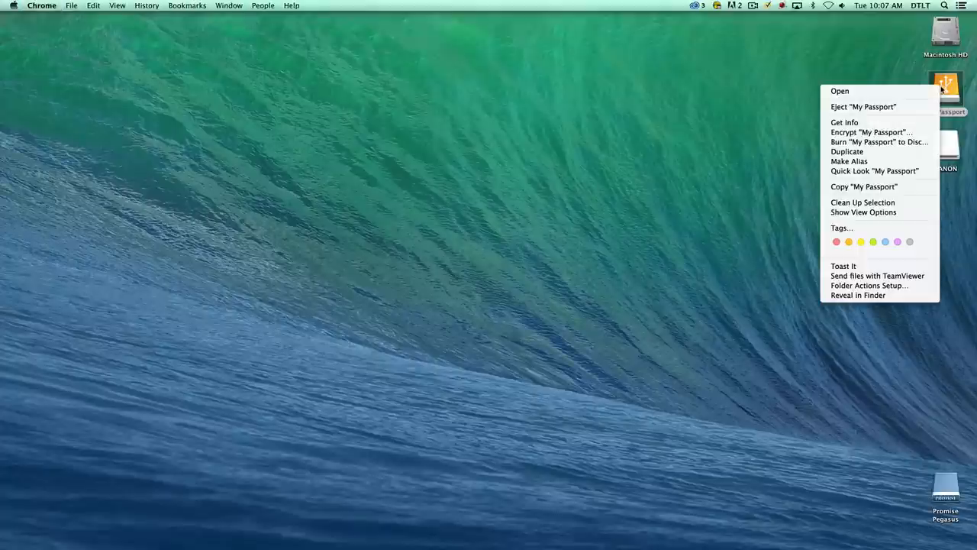